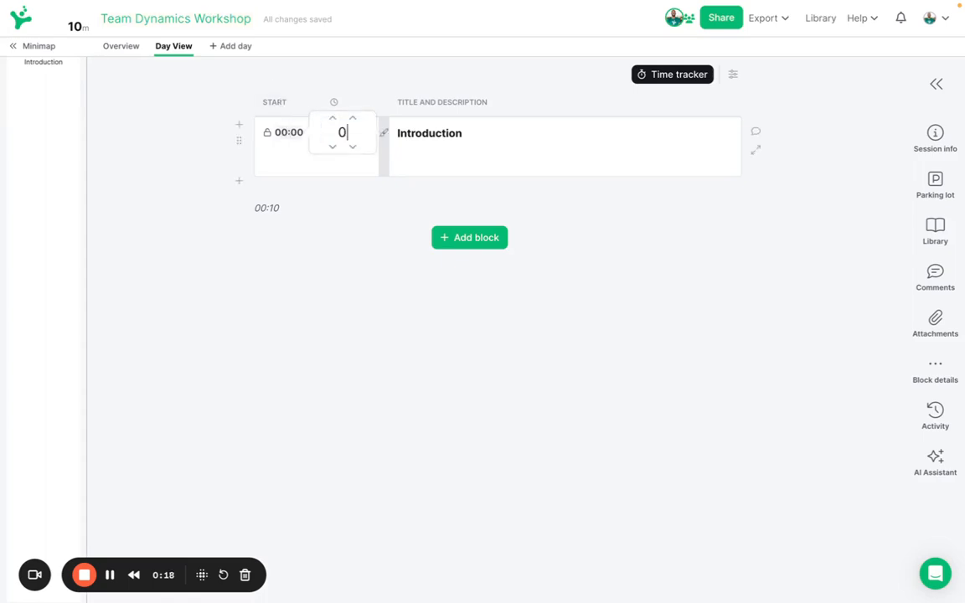
# Step: Set the Introduction block's start time to 09:00 and review the visible agenda columns
pyautogui.write('900')
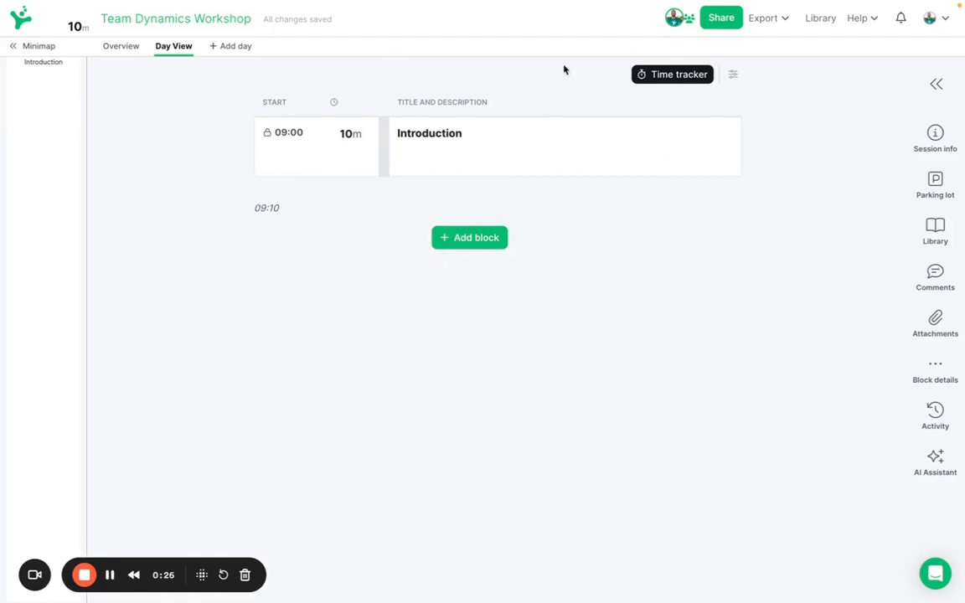
pyautogui.click(732, 74)
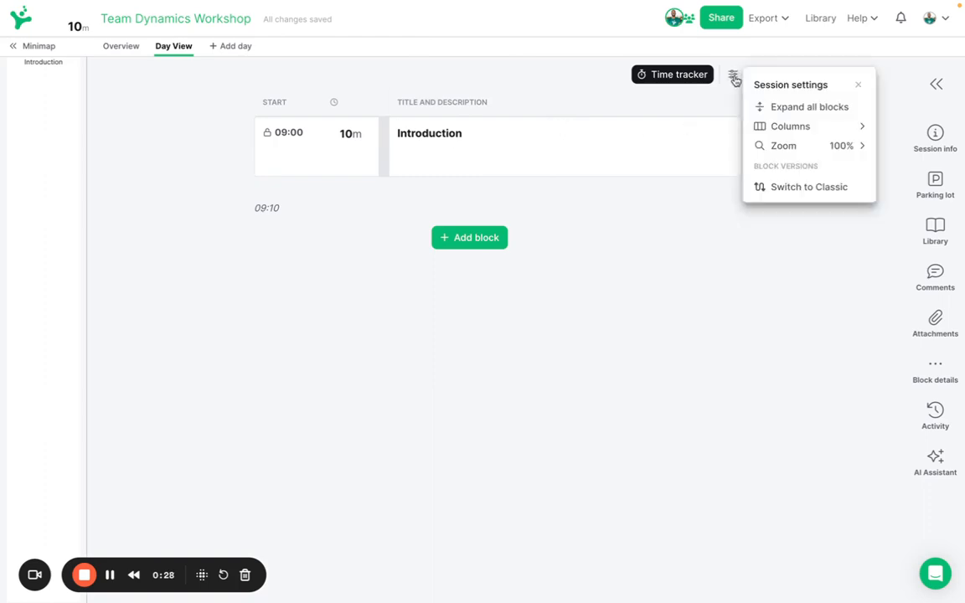
pyautogui.click(790, 126)
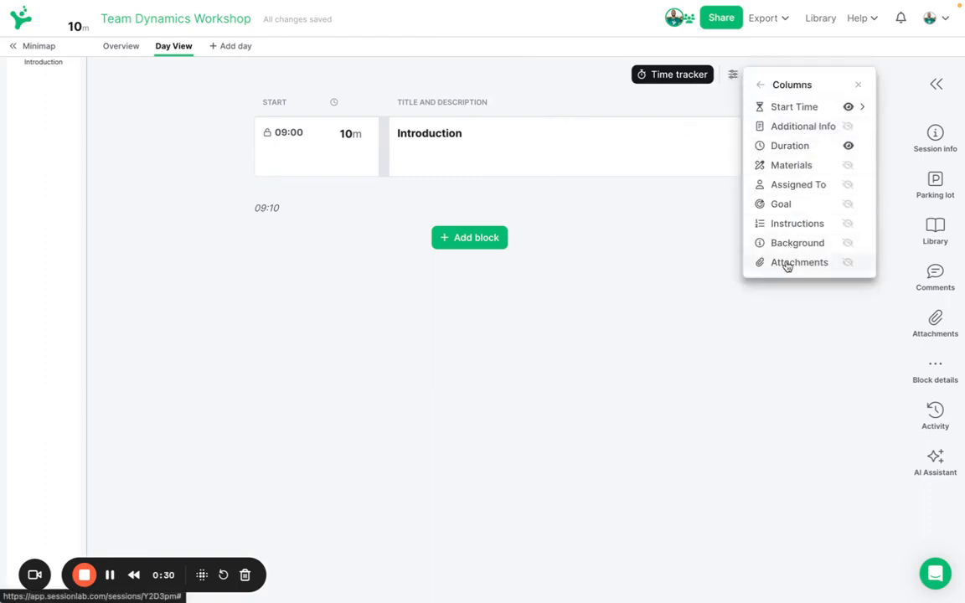
pyautogui.click(857, 84)
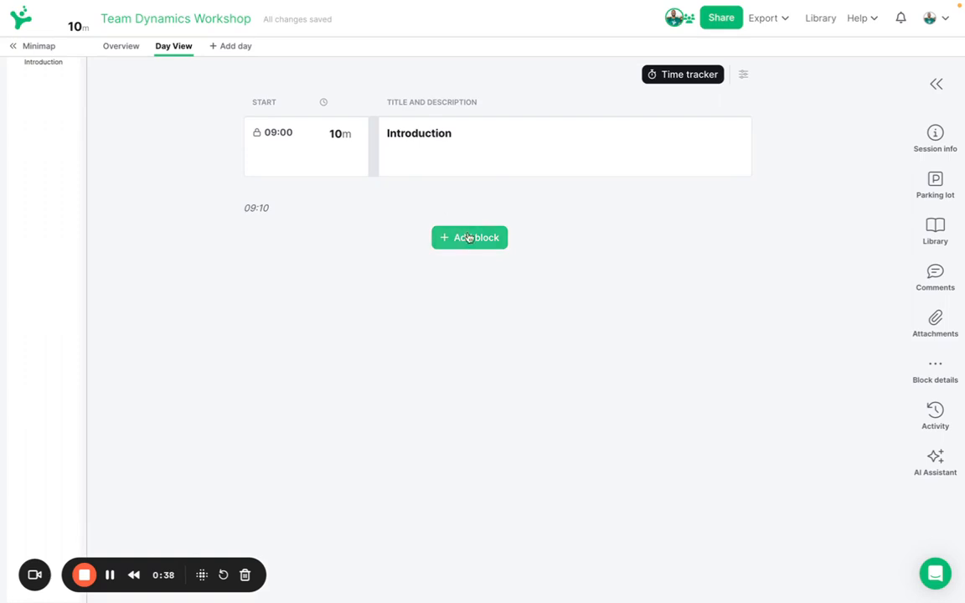
# Step: Add a new block at 12:50 and title it 'Closing'
pyautogui.click(469, 237)
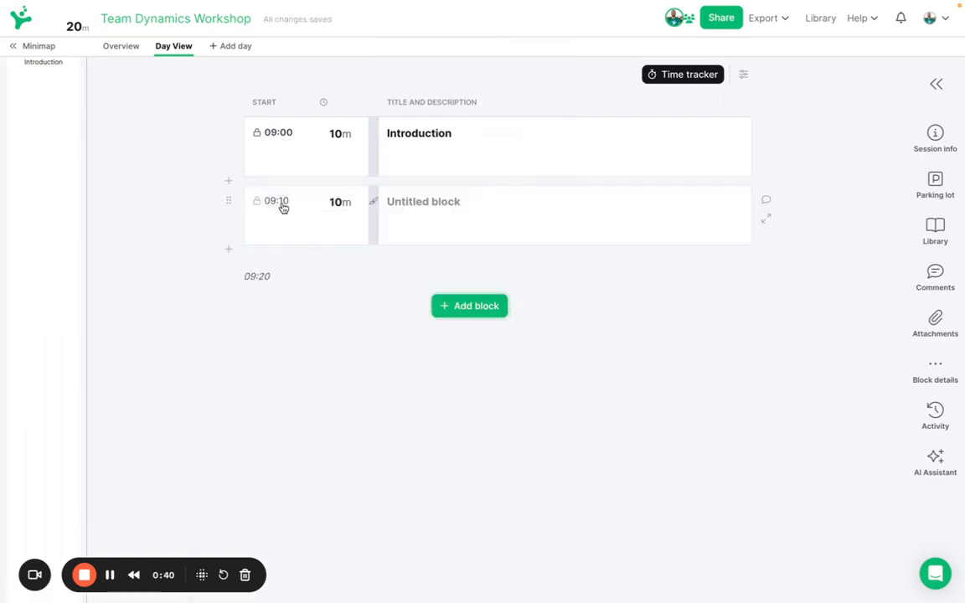
pyautogui.click(276, 200)
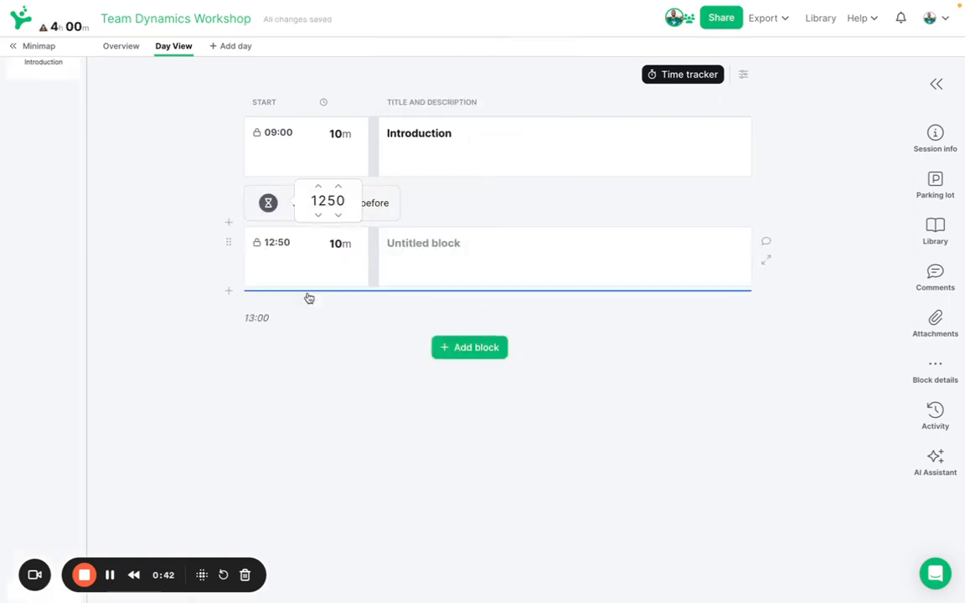
pyautogui.write('Closi')
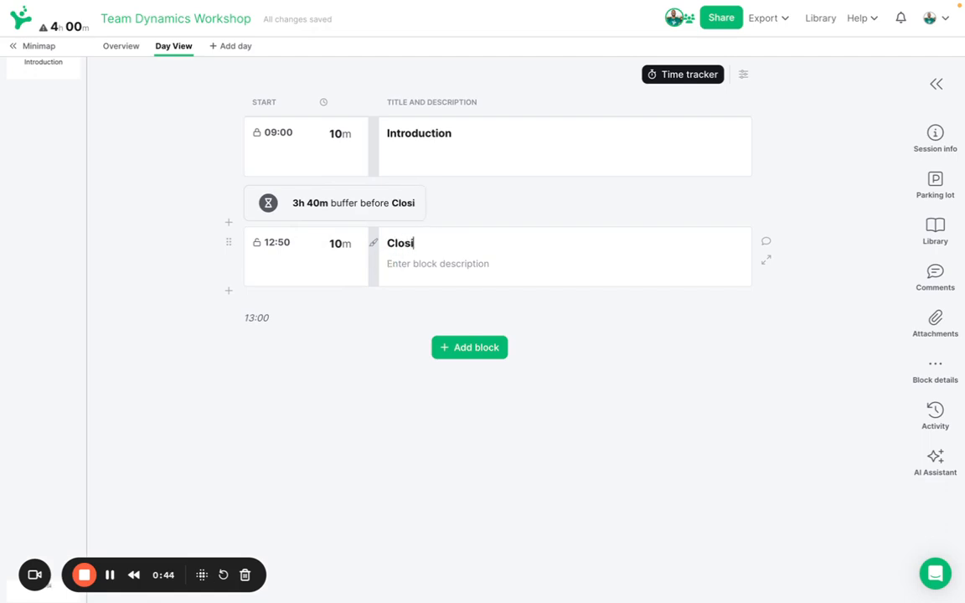
pyautogui.write('ng')
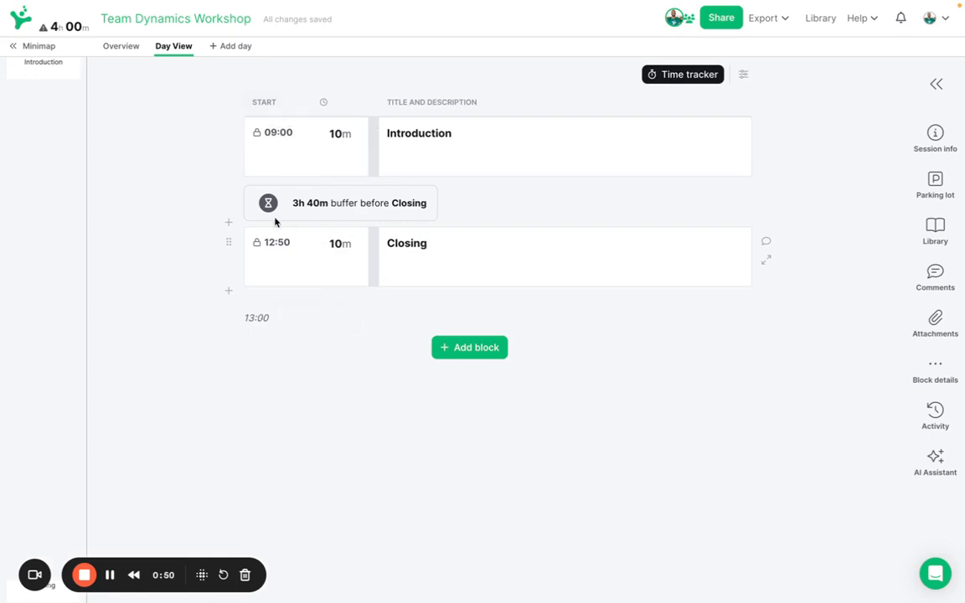
pyautogui.moveTo(329, 215)
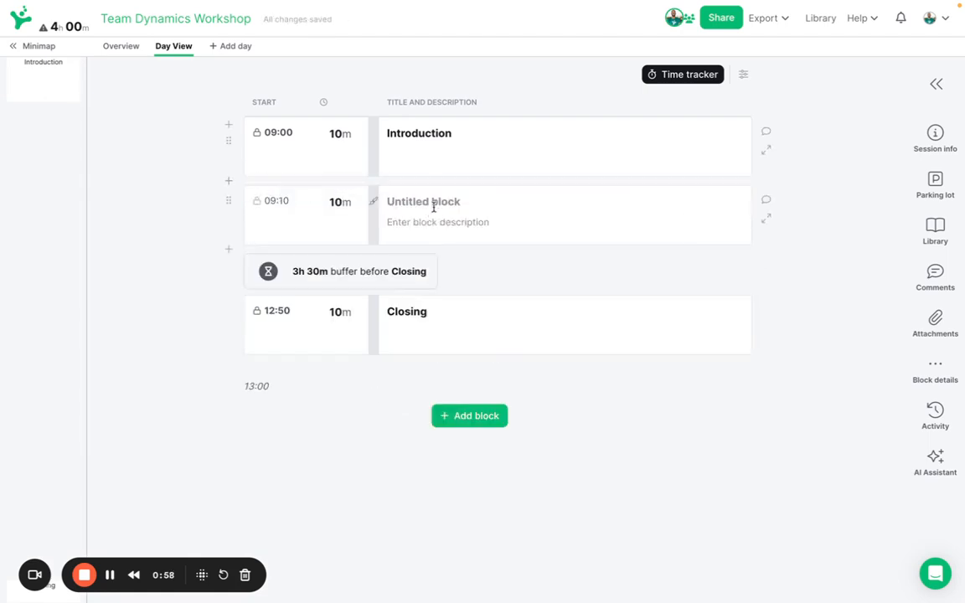
# Step: Title the inserted block 'Break' and lengthen its duration to 15 minutes
pyautogui.write('Break')
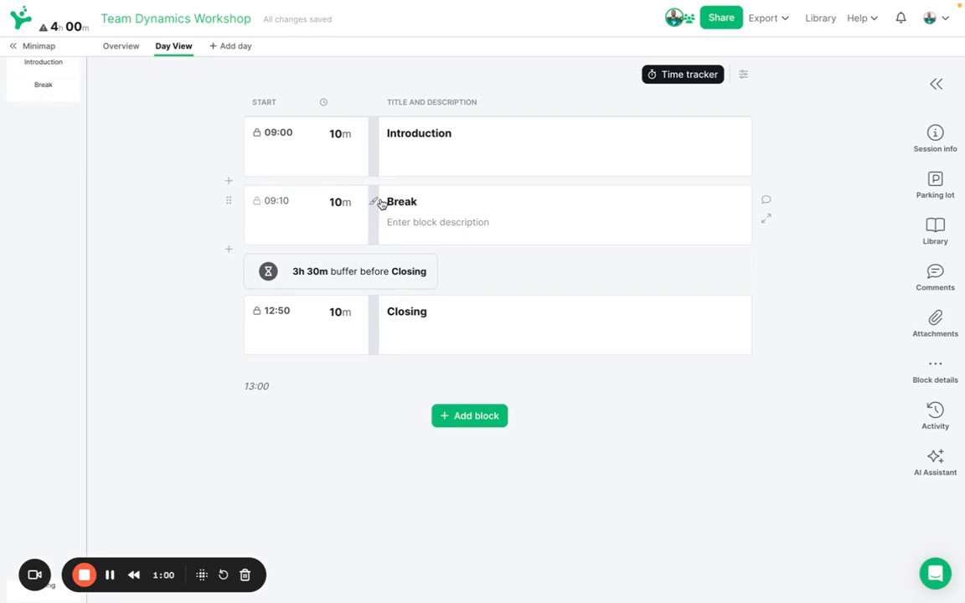
pyautogui.click(367, 202)
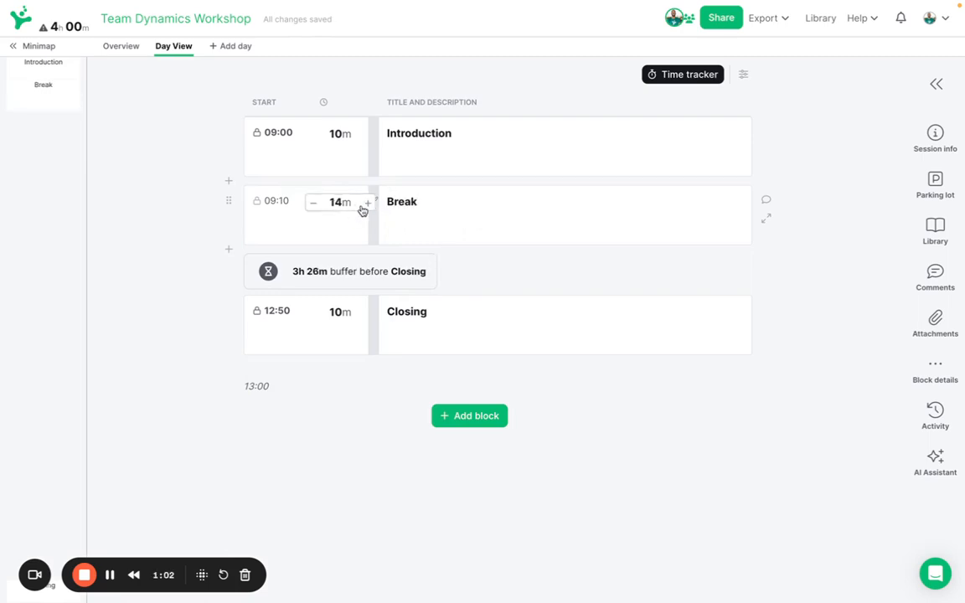
pyautogui.click(366, 203)
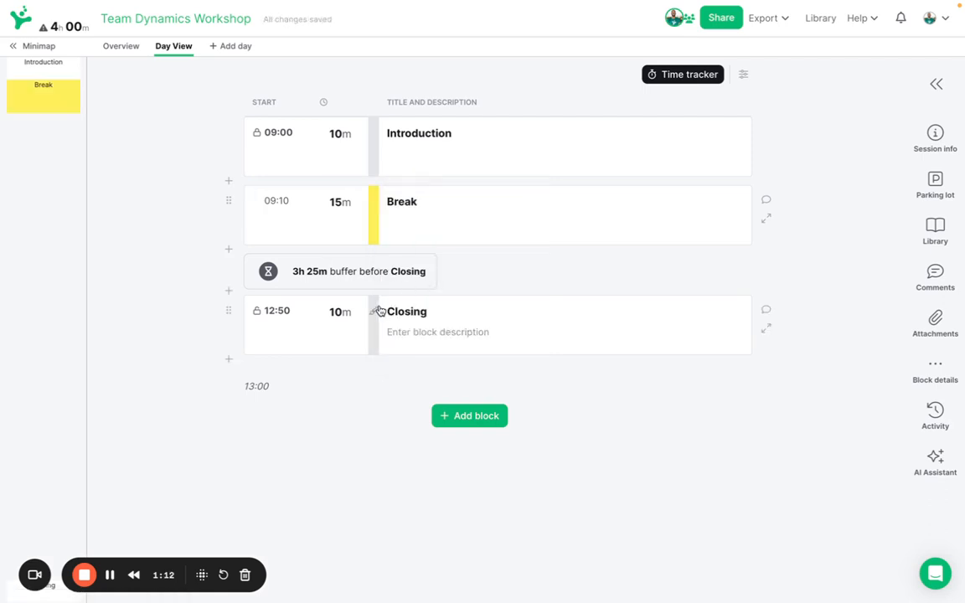
# Step: Assign Closing and Introduction their categories and move Break's start time to 11:00
pyautogui.click(373, 311)
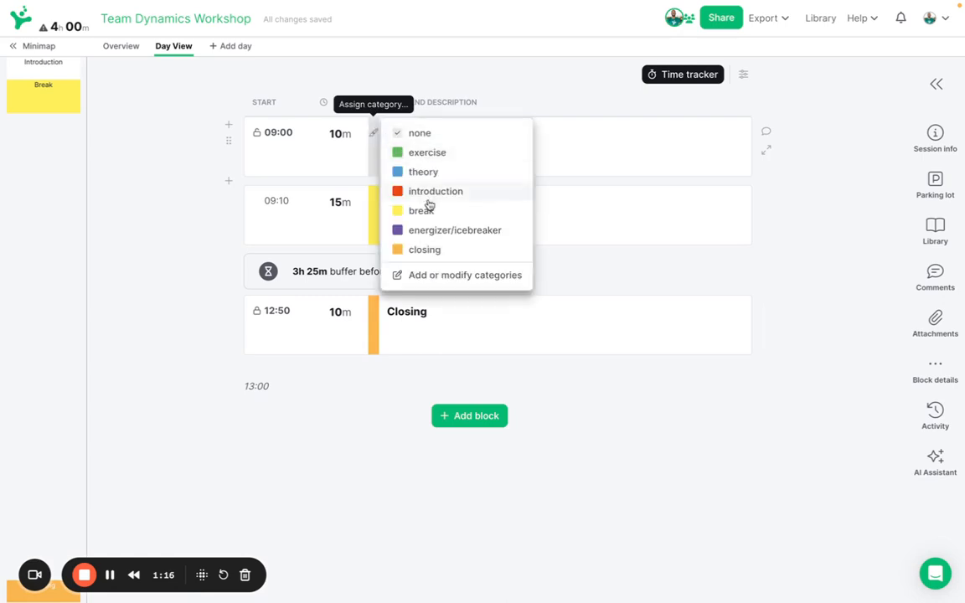
pyautogui.click(435, 191)
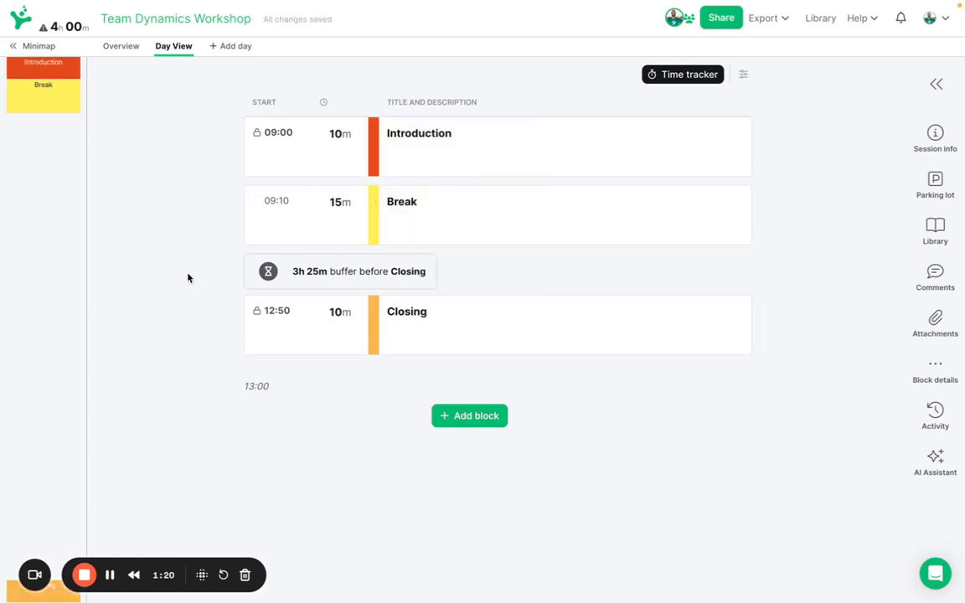
pyautogui.click(276, 201)
pyautogui.write('11:00')
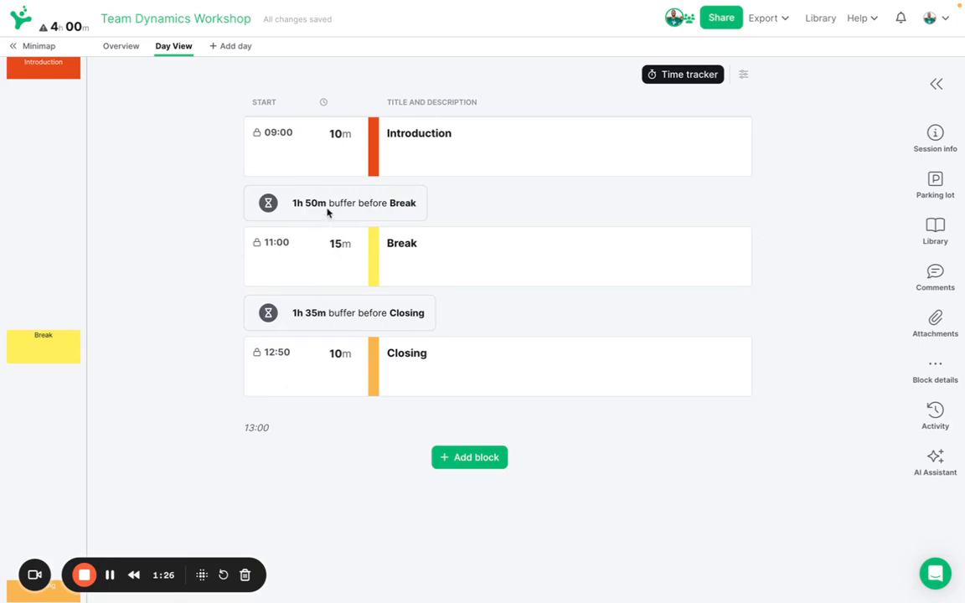
pyautogui.moveTo(338, 350)
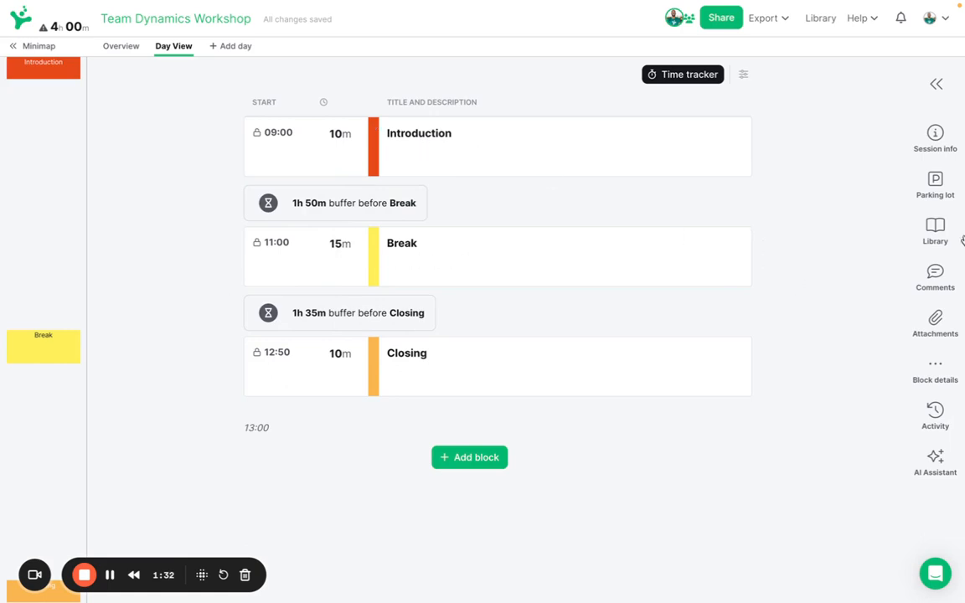
# Step: Search the library for 'Group Map' and add Icebreaker: The Group Map after Introduction
pyautogui.click(935, 231)
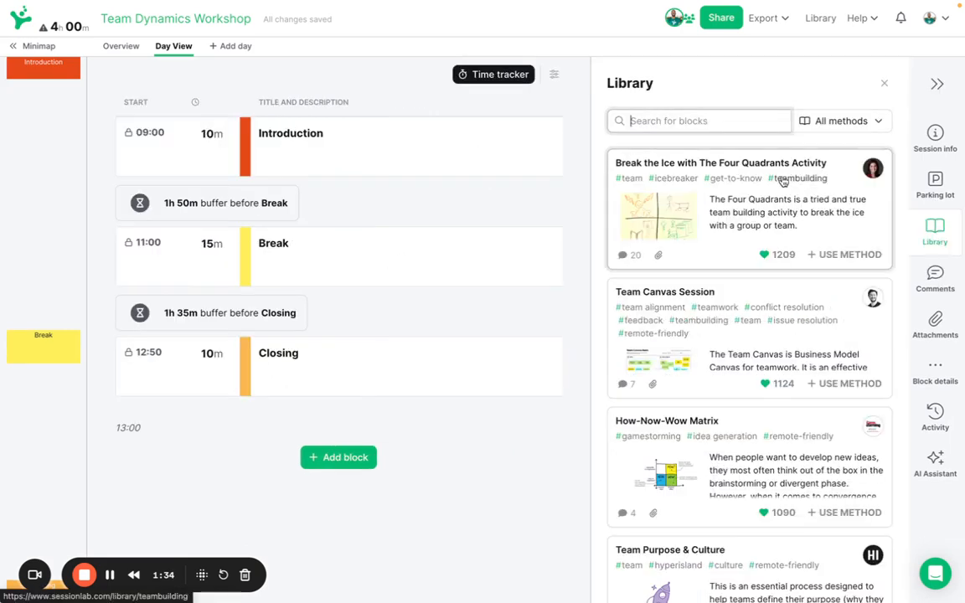
pyautogui.write('Group Map')
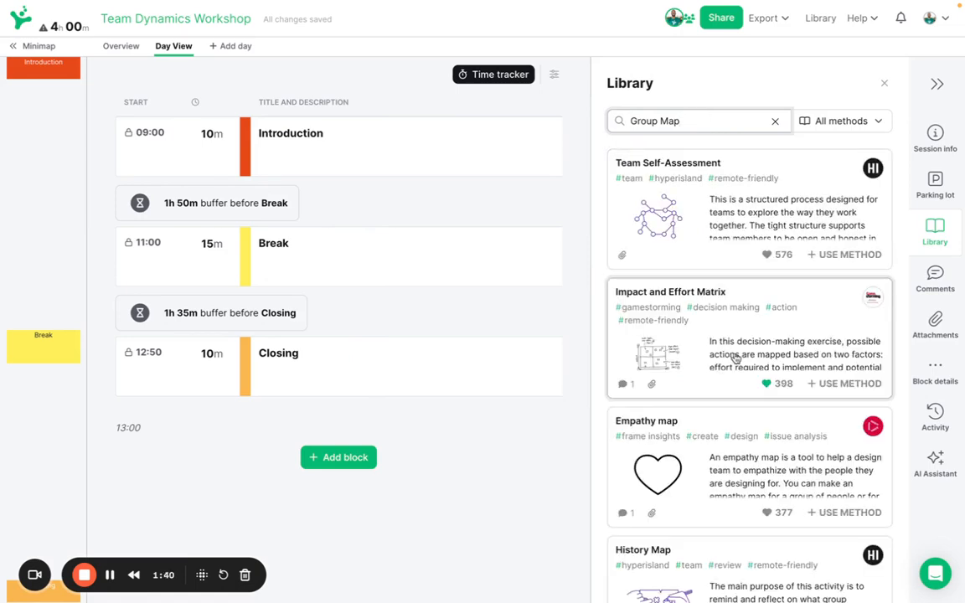
pyautogui.scroll(-3)
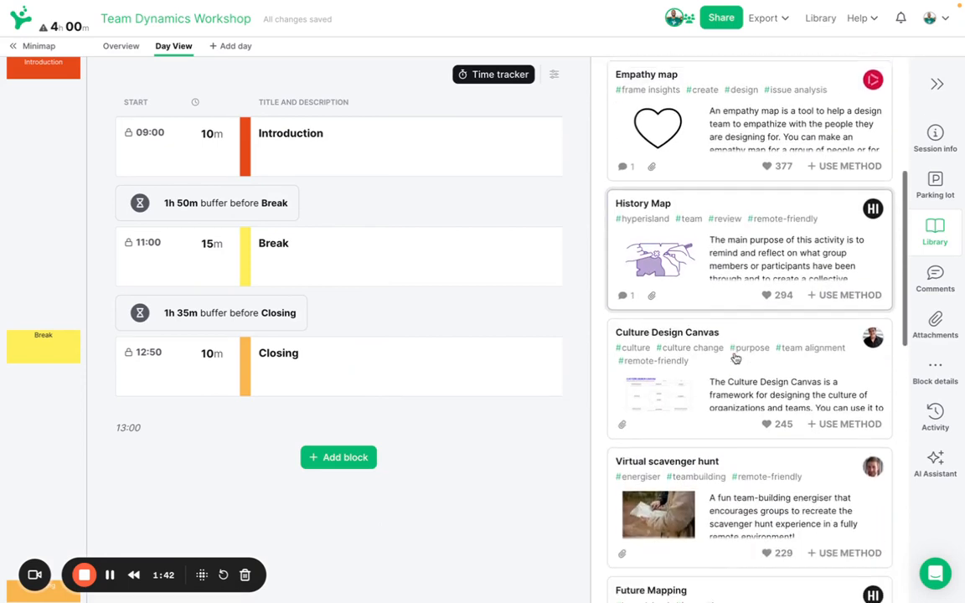
pyautogui.scroll(-3)
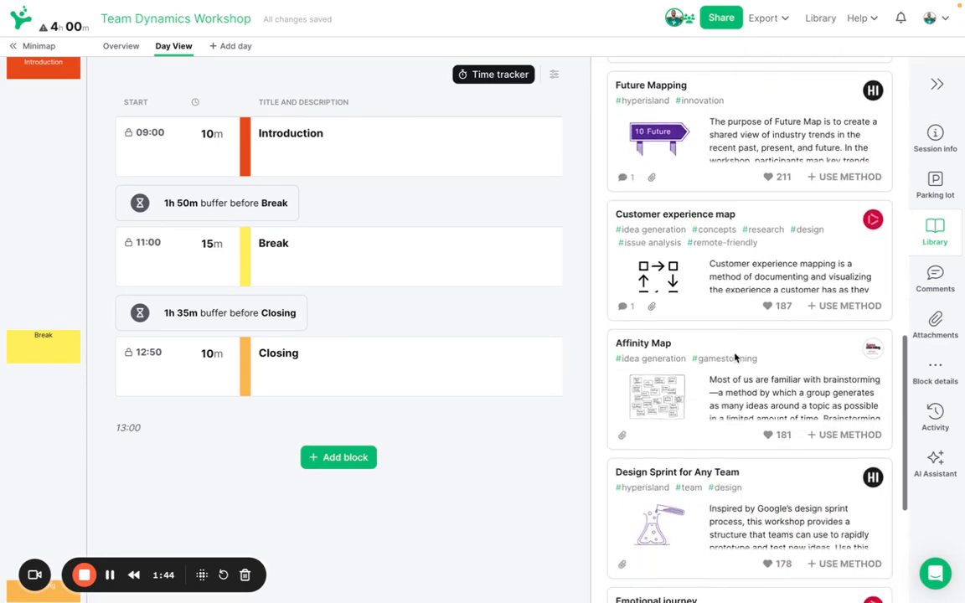
pyautogui.scroll(-3)
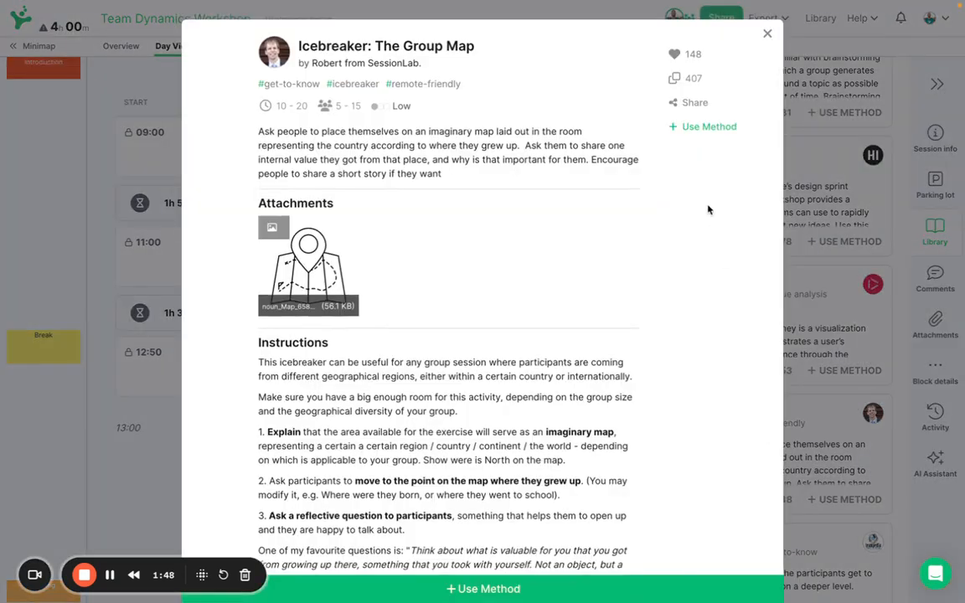
pyautogui.click(766, 34)
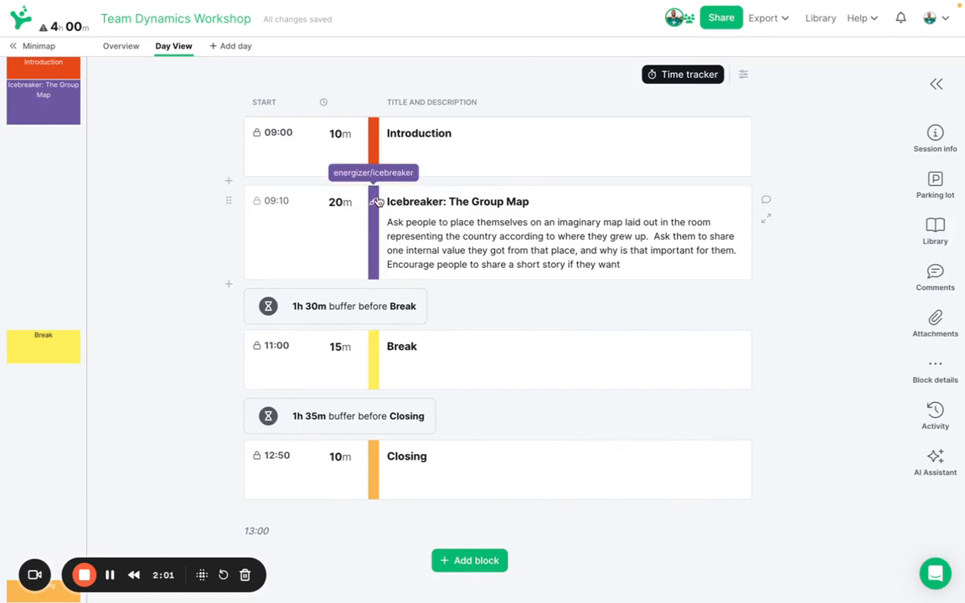
pyautogui.moveTo(200, 182)
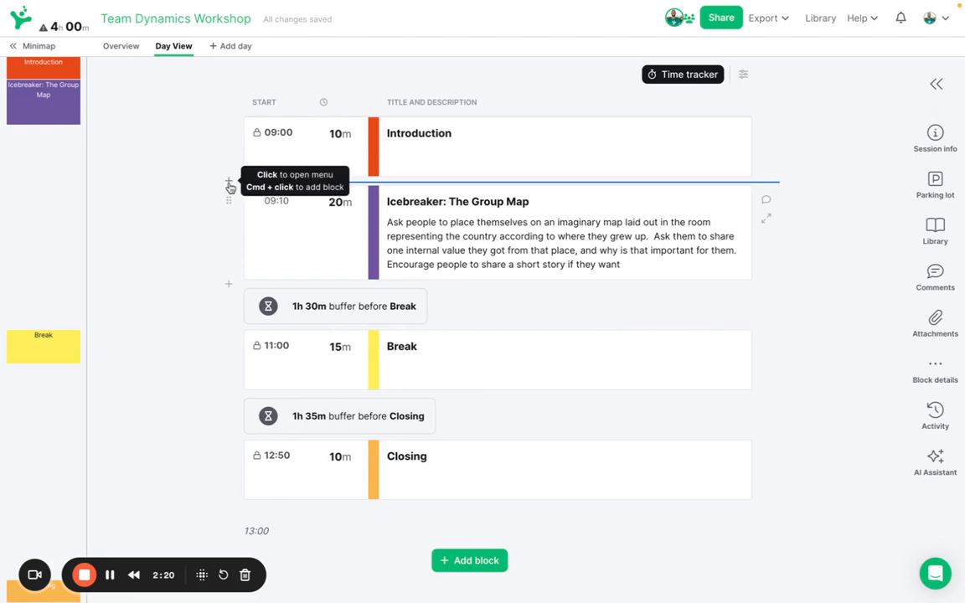
# Step: Insert a 'Check in' block after Introduction and give it the purple category
pyautogui.click(228, 180)
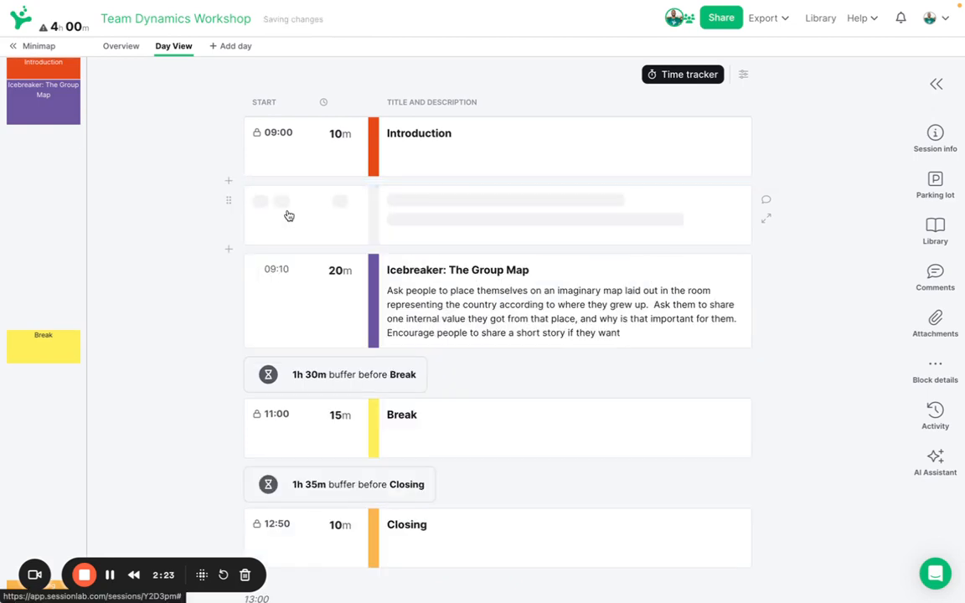
pyautogui.write('Chce')
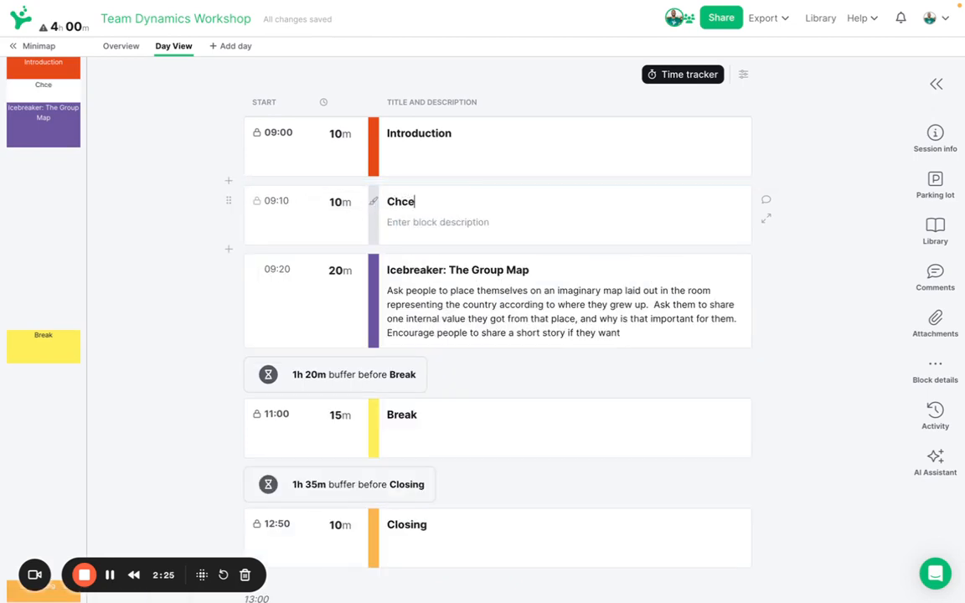
pyautogui.write('Check in')
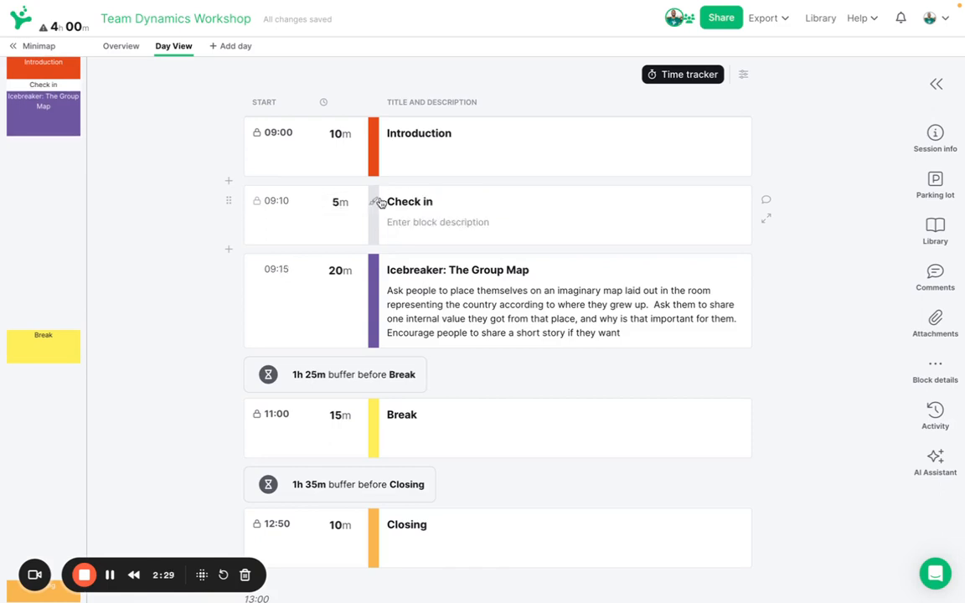
pyautogui.click(374, 201)
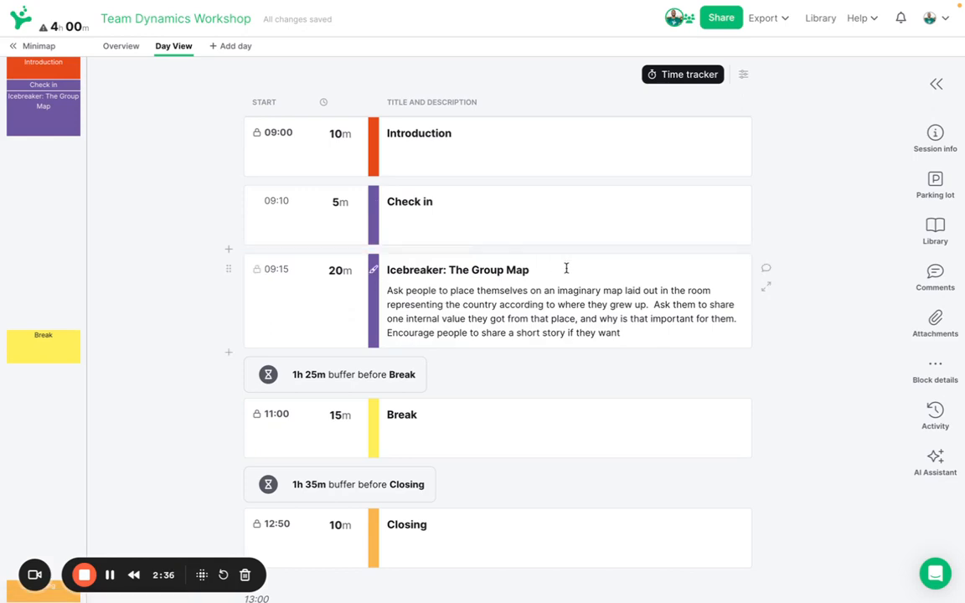
# Step: Filter the library to 'Blocks in my sessions' and add the Teamwork group after Break
pyautogui.click(935, 230)
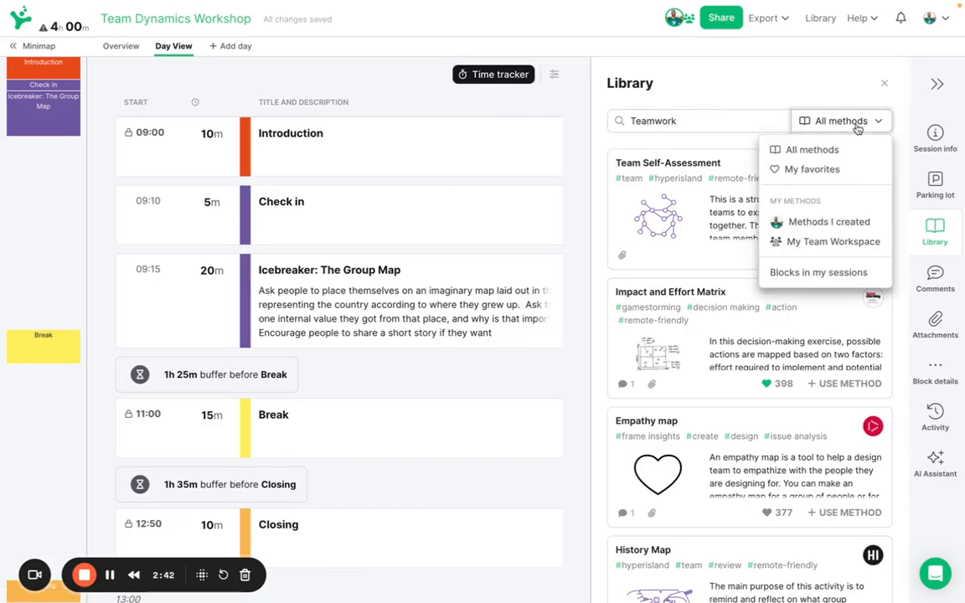
pyautogui.click(817, 272)
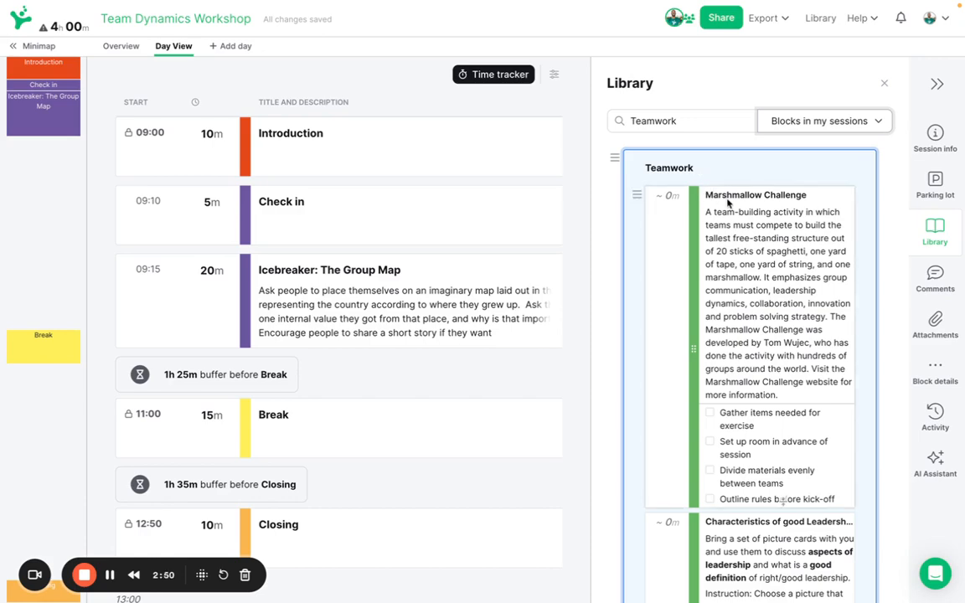
pyautogui.scroll(-3)
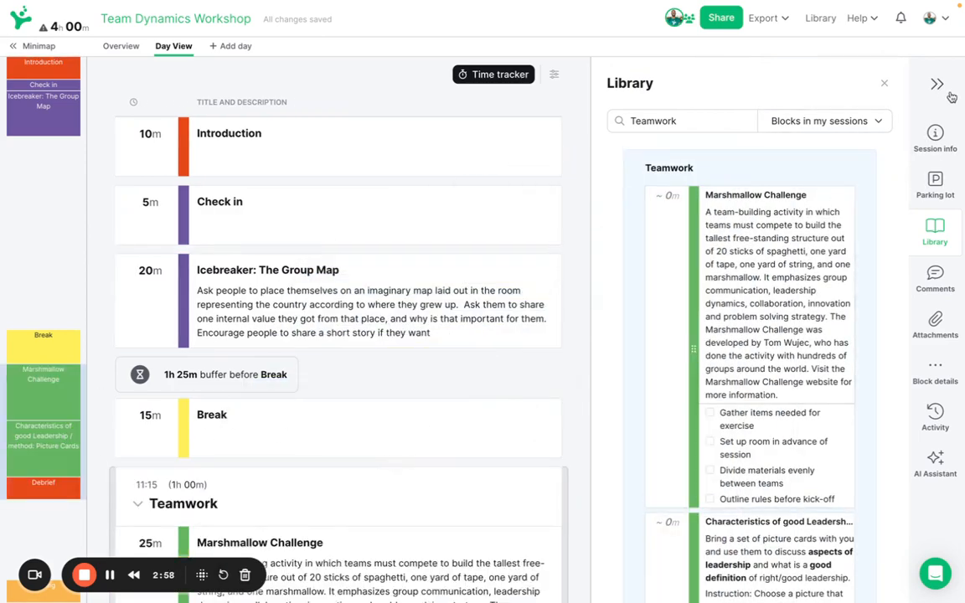
pyautogui.click(938, 83)
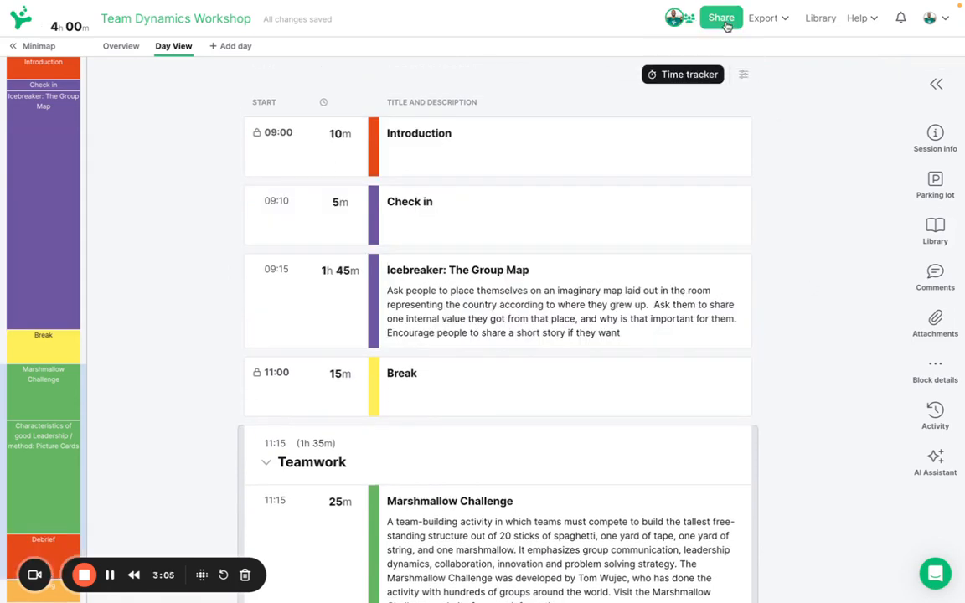
# Step: Invite the suggested teammate matching 'krist' as a collaborator and review the invitation message
pyautogui.click(720, 17)
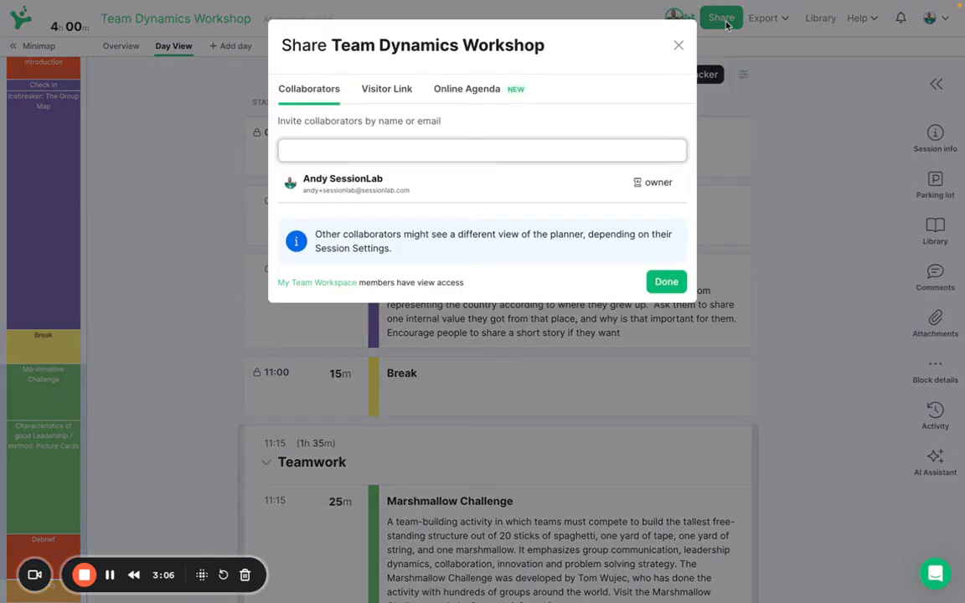
pyautogui.write('kristina')
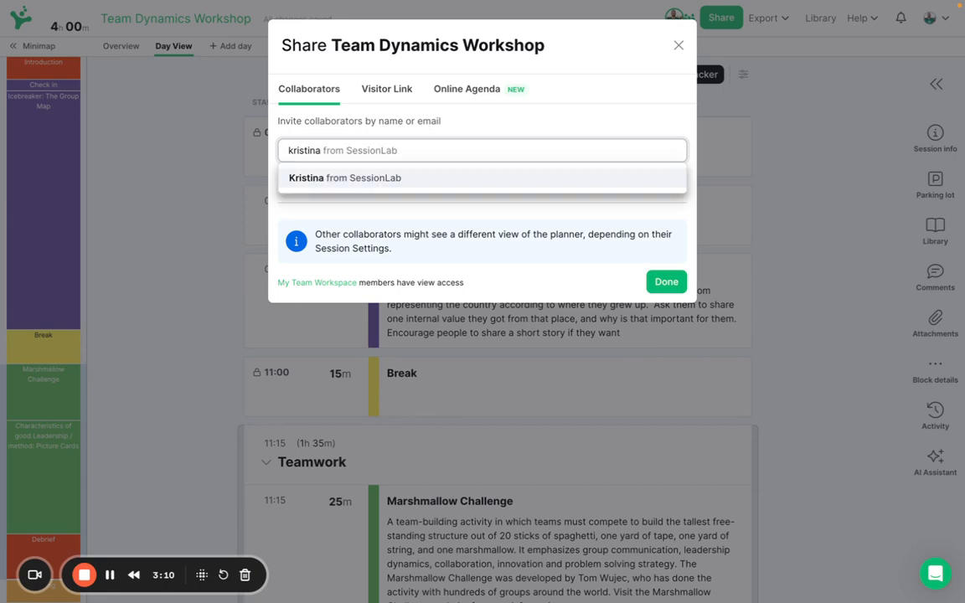
pyautogui.click(344, 178)
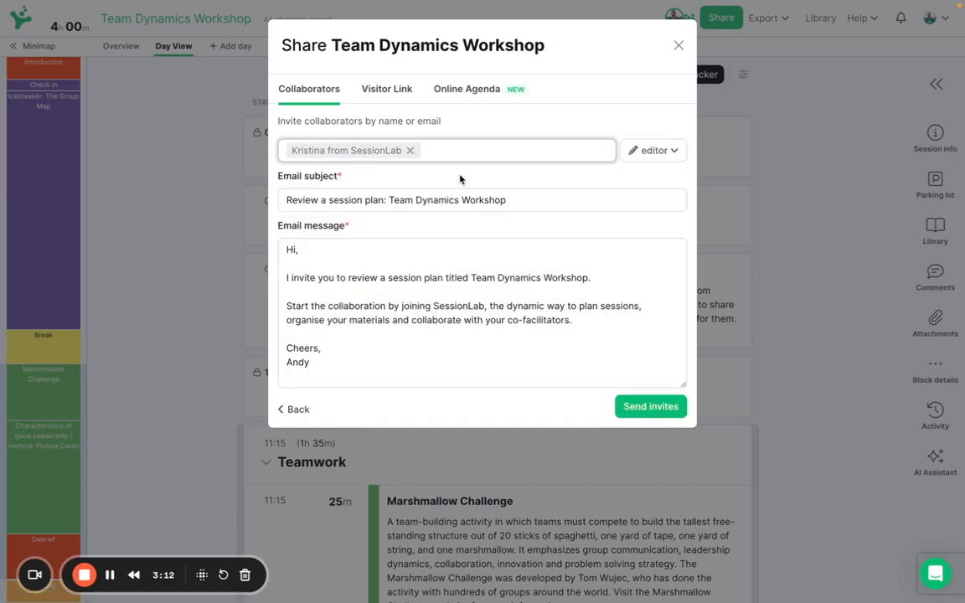
pyautogui.click(653, 150)
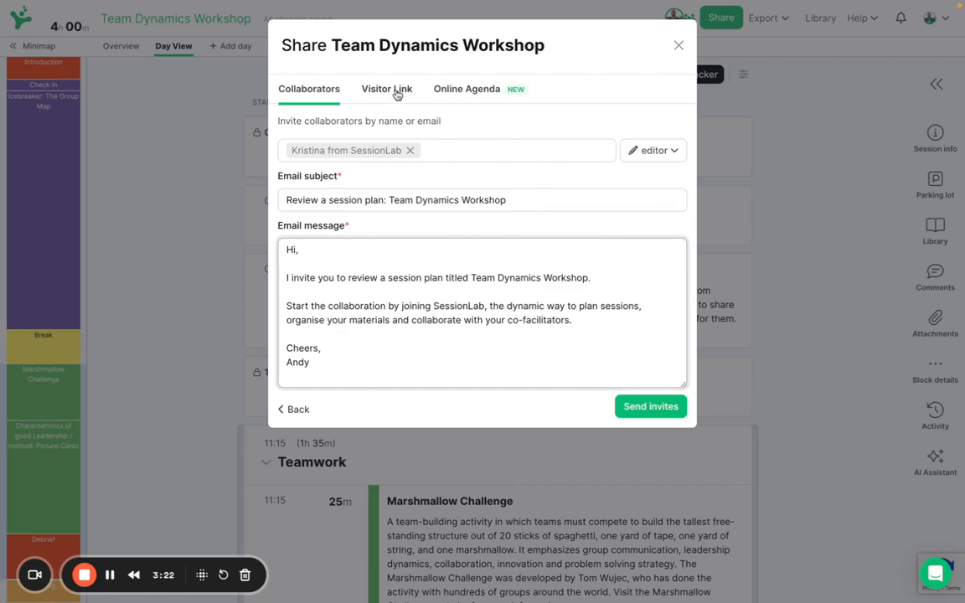
# Step: Review the Visitor Link and Online Agenda sharing options, then close the Share dialog
pyautogui.click(386, 89)
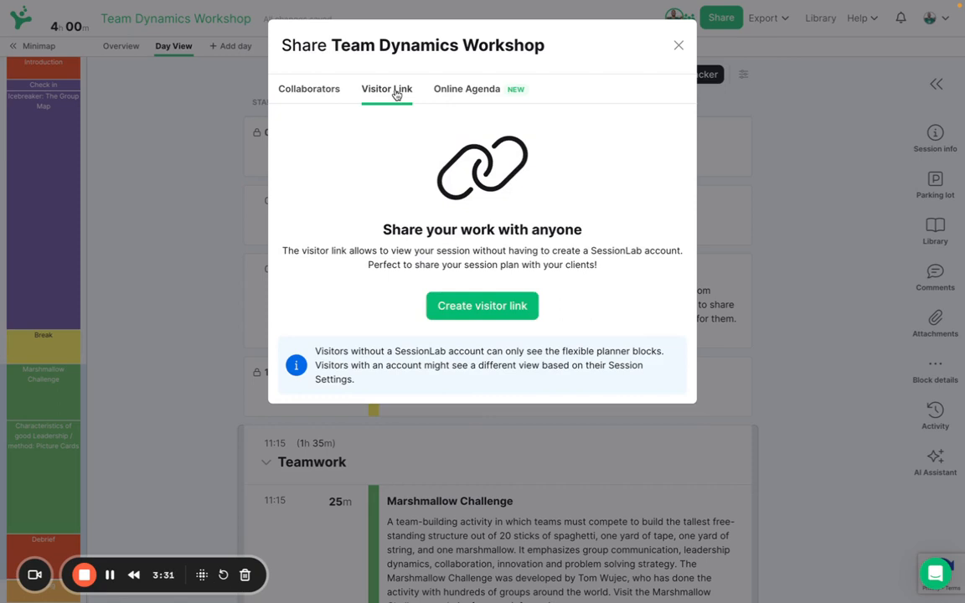
pyautogui.click(467, 89)
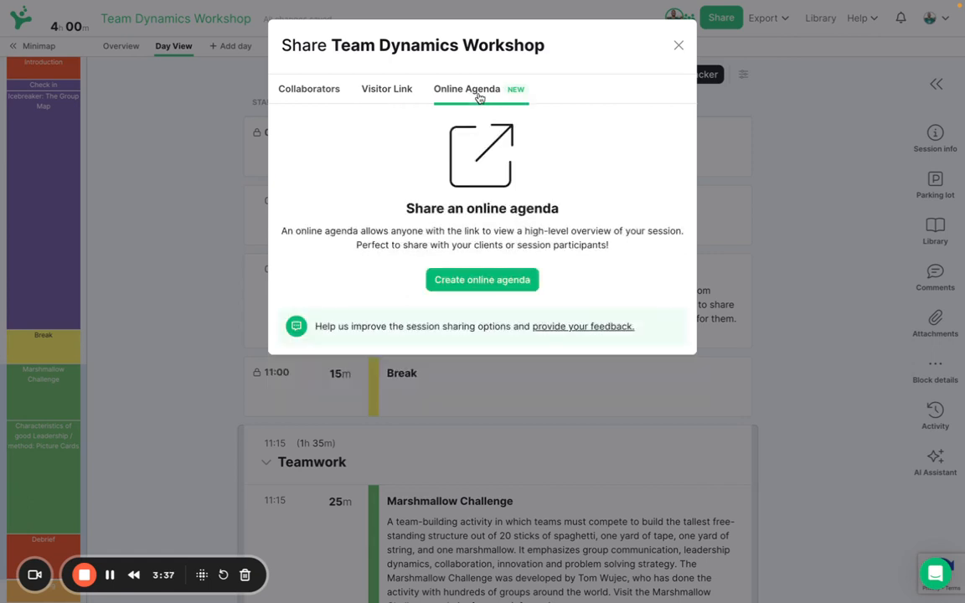
pyautogui.click(764, 18)
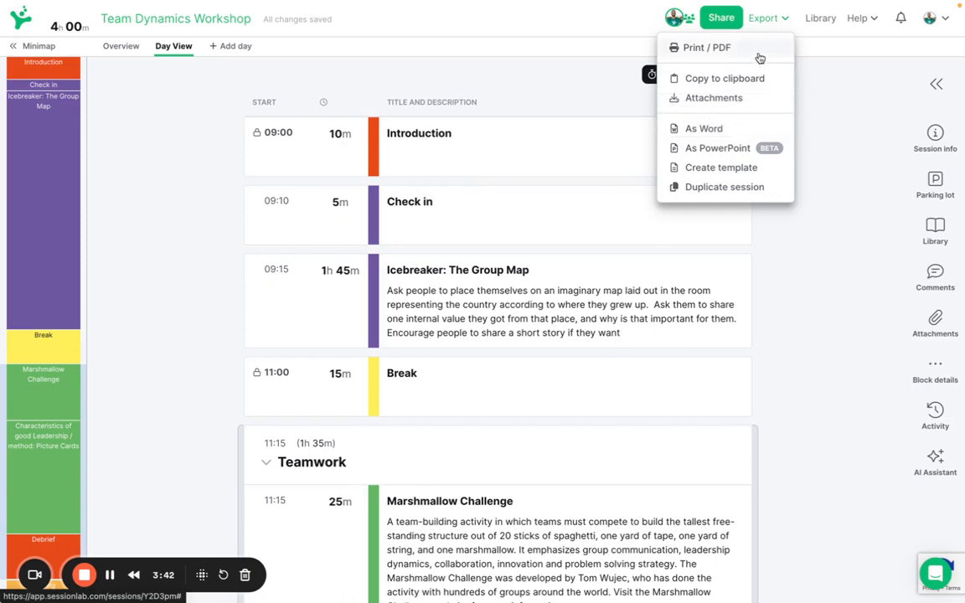
# Step: Preview the PDF export, trying Day Overview, then Agenda & Details with an Additional Information column
pyautogui.click(707, 47)
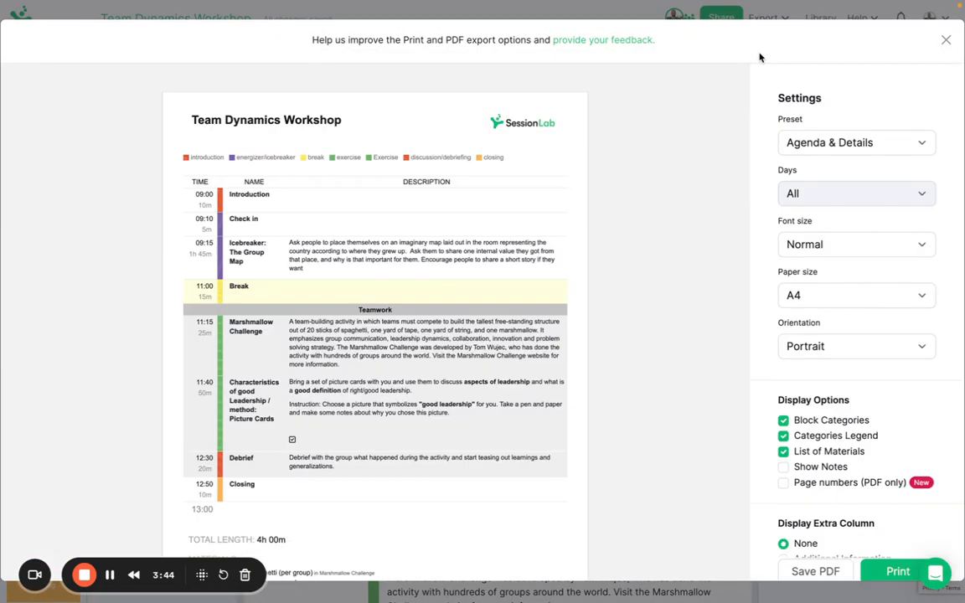
pyautogui.moveTo(869, 142)
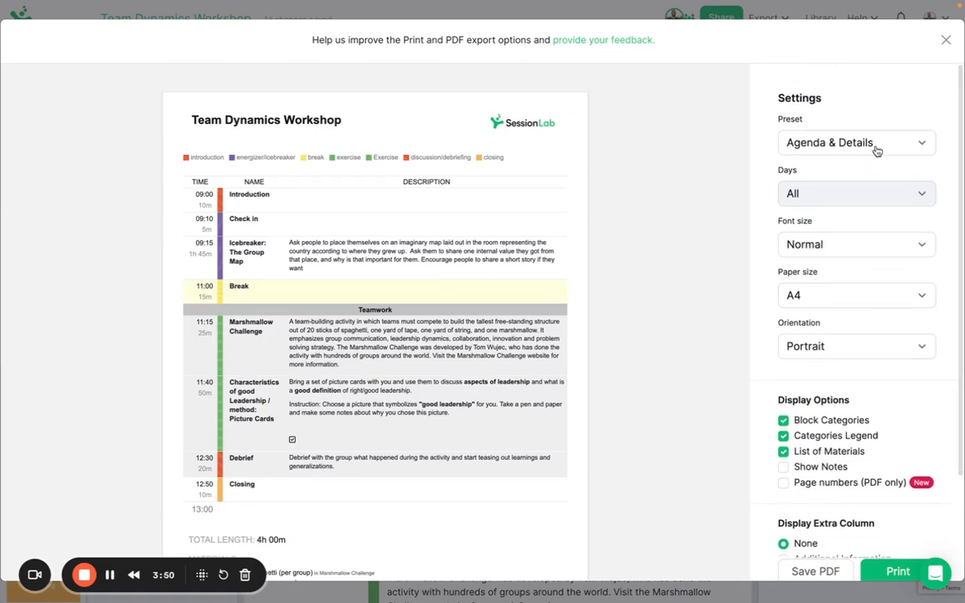
pyautogui.click(854, 142)
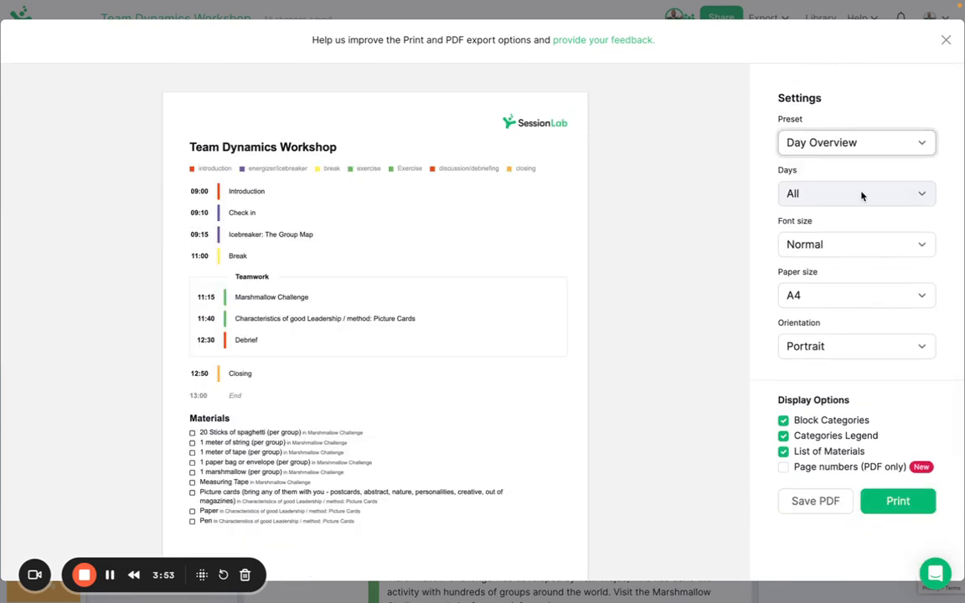
pyautogui.click(856, 142)
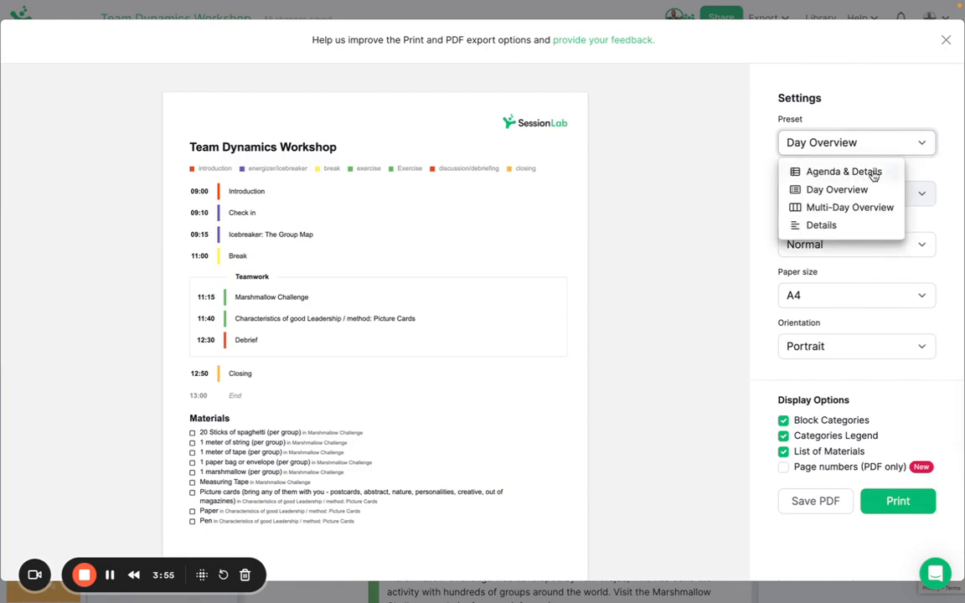
pyautogui.click(842, 171)
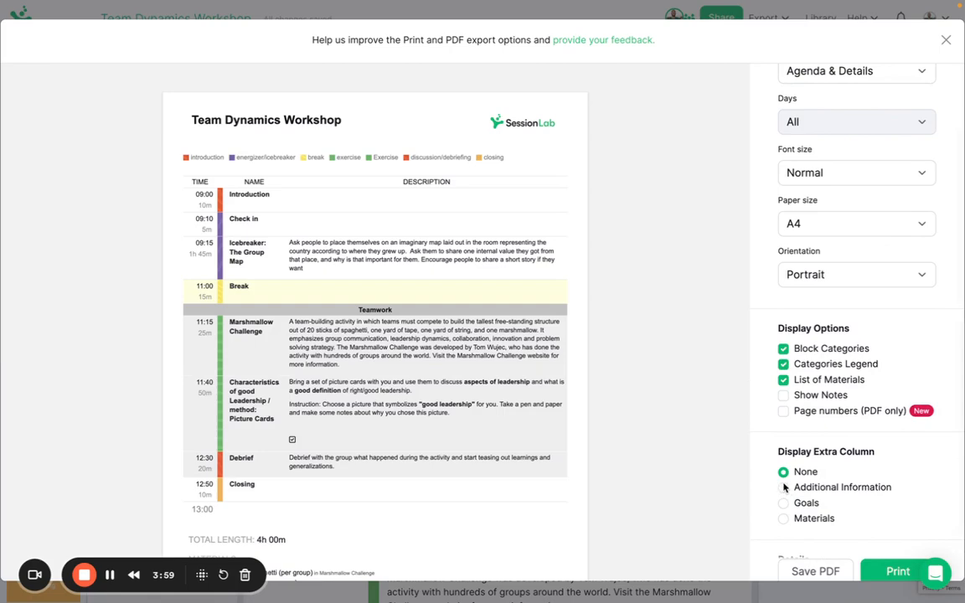
pyautogui.click(783, 486)
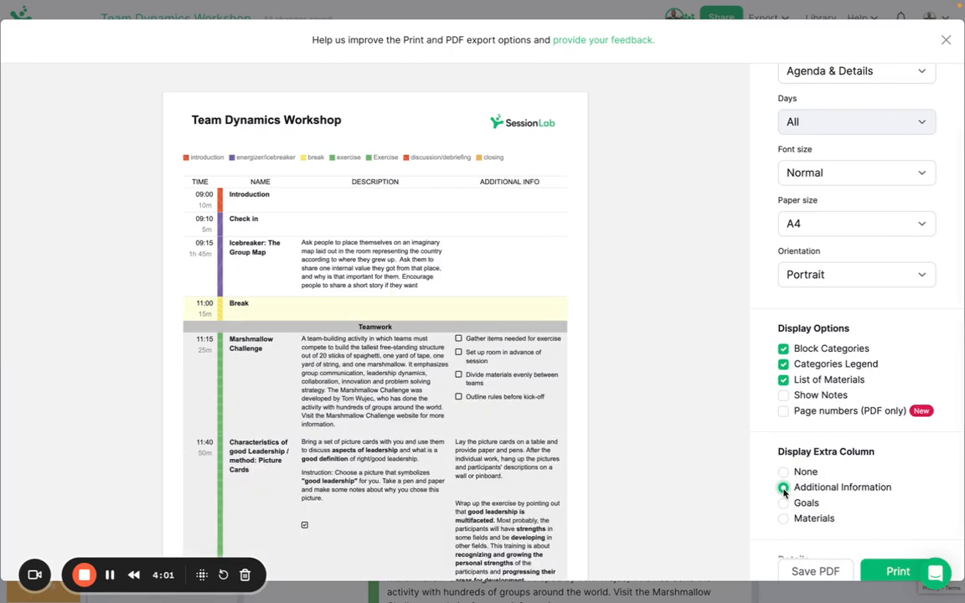